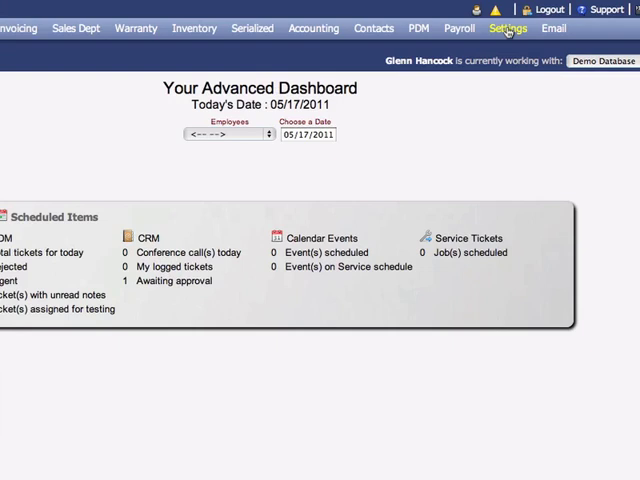
# - Go to Settings and expand the Inventory settings options in the sidebar
pyautogui.click(508, 28)
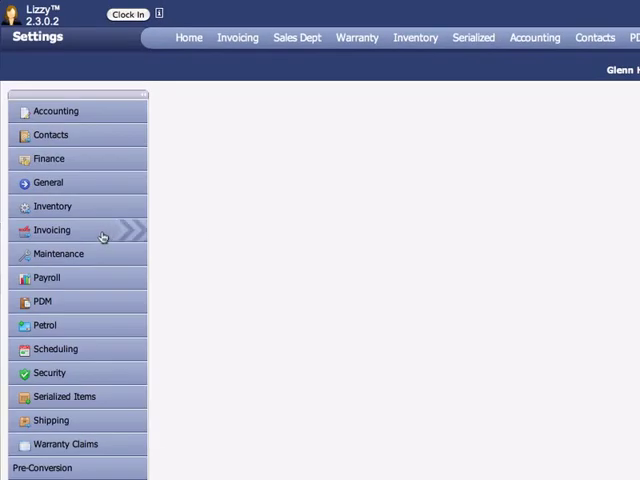
pyautogui.click(52, 206)
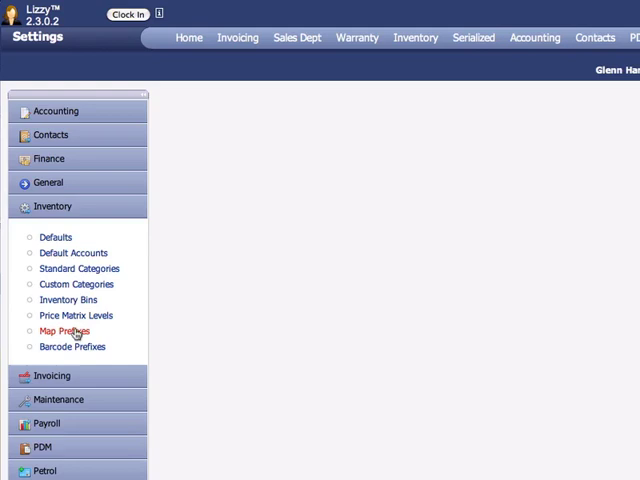
# - Show the Map Prefixes page with Partsmart selected as the standard application
pyautogui.click(64, 332)
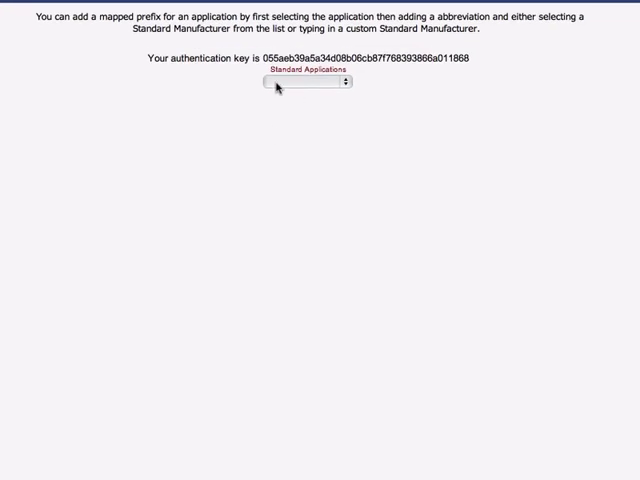
pyautogui.moveTo(318, 84)
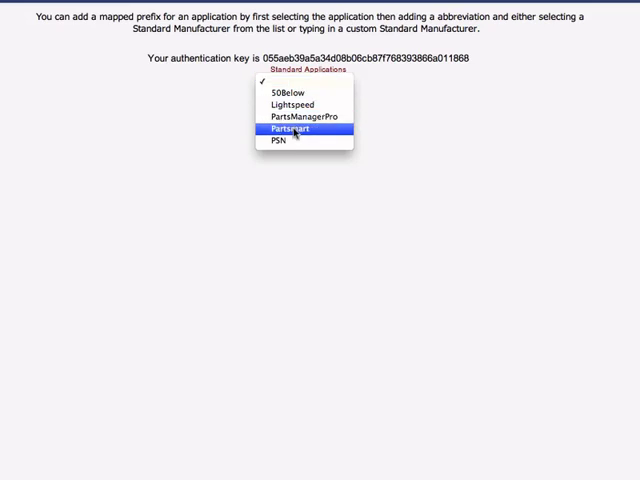
pyautogui.click(300, 128)
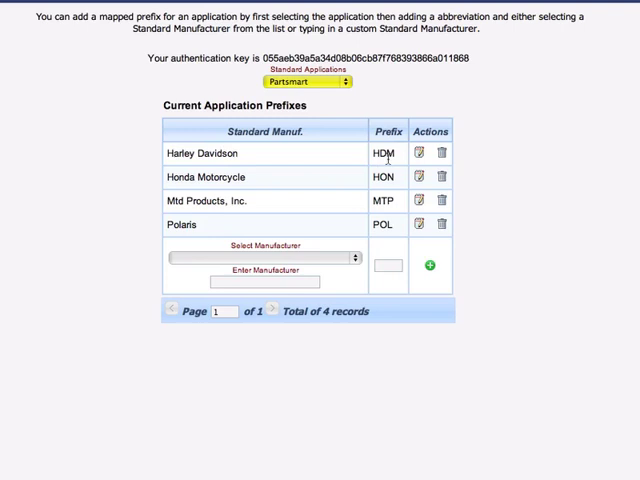
pyautogui.moveTo(230, 206)
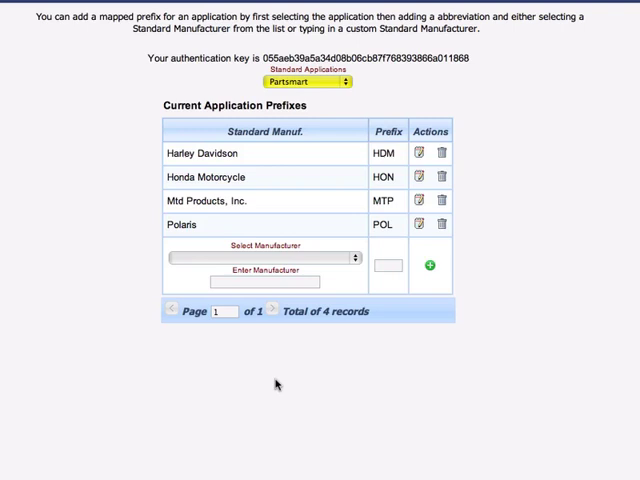
pyautogui.moveTo(248, 260)
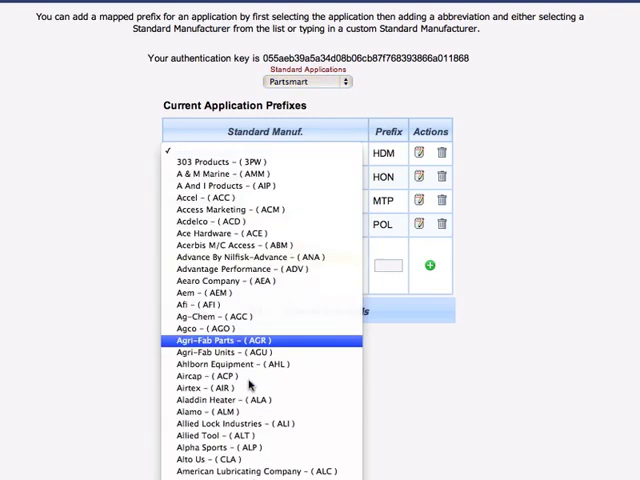
pyautogui.scroll(-3)
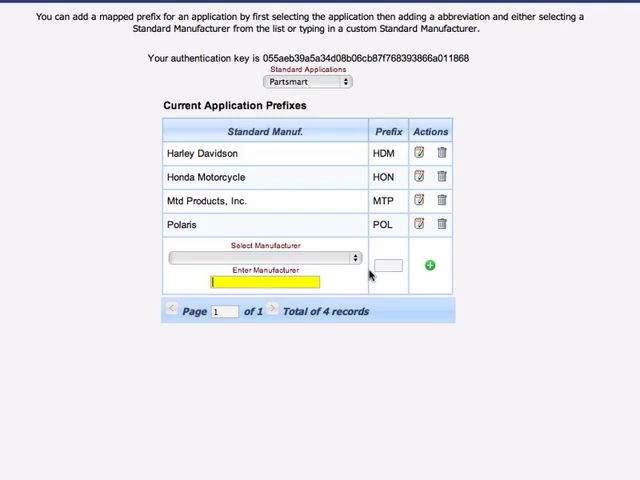
pyautogui.click(388, 264)
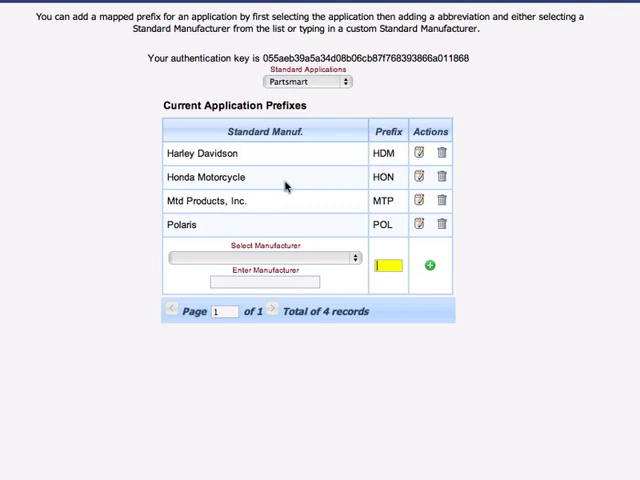
pyautogui.moveTo(212, 270)
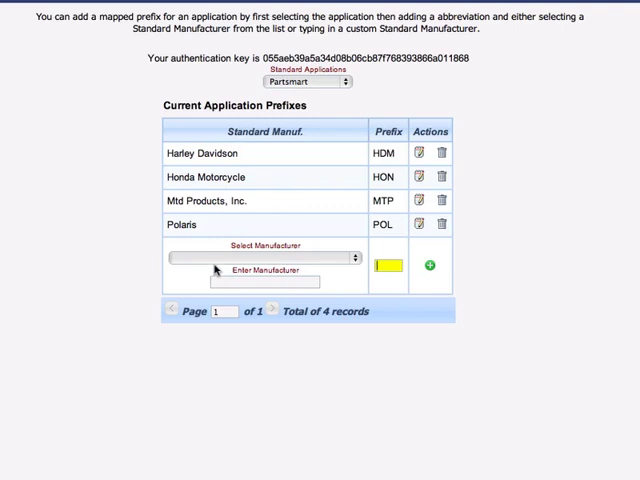
pyautogui.moveTo(290, 256)
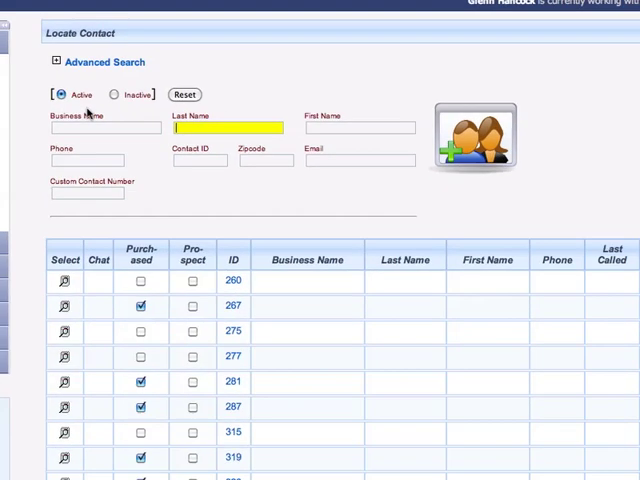
# - Search contacts by business name 'harl' to locate the Harley Davidson manufacturer record
pyautogui.write('h')
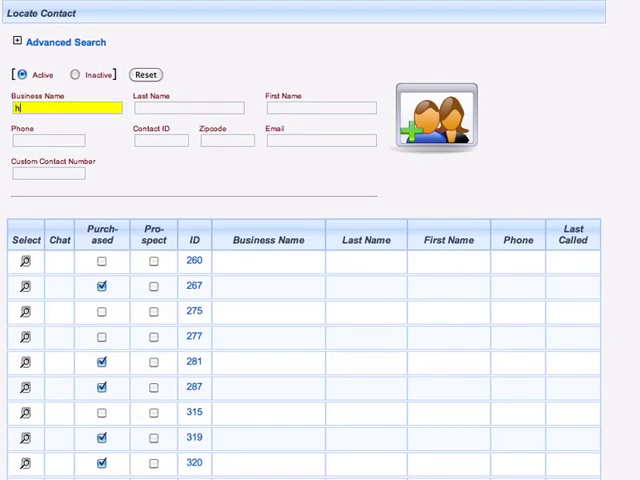
pyautogui.write('arl')
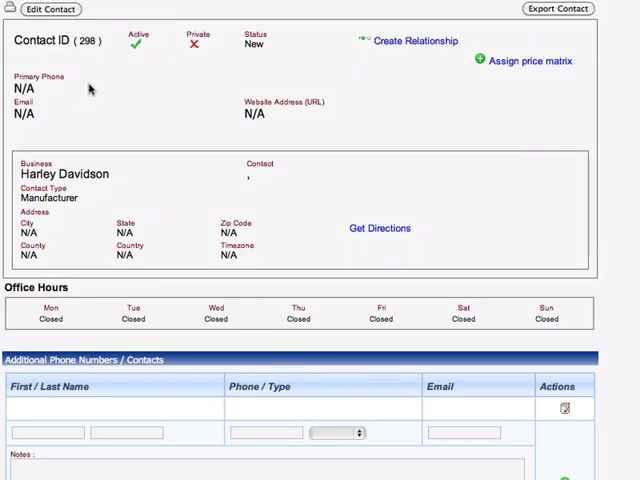
# - Switch the Harley Davidson contact into edit mode to reach its Manufacturer Info
pyautogui.click(48, 8)
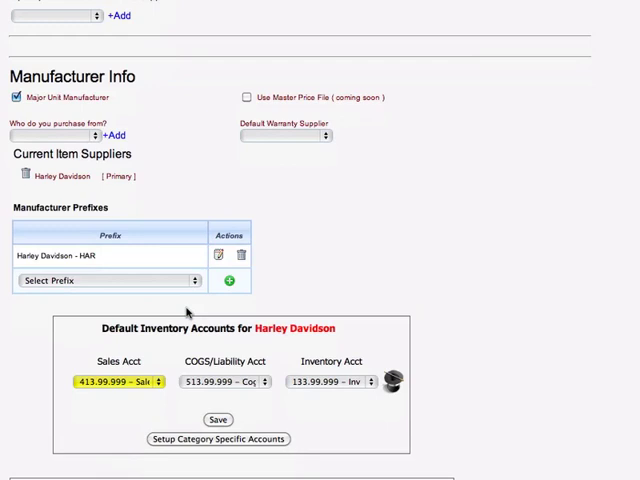
pyautogui.moveTo(100, 210)
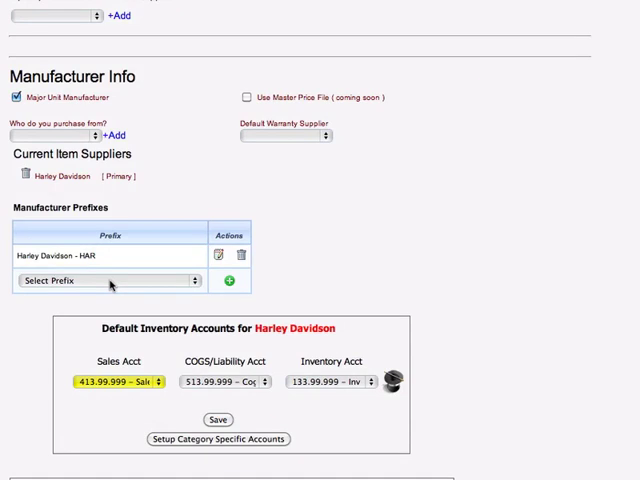
# - Choose Gates Rubber Company – GRC from the Select Prefix list for Harley Davidson
pyautogui.click(108, 280)
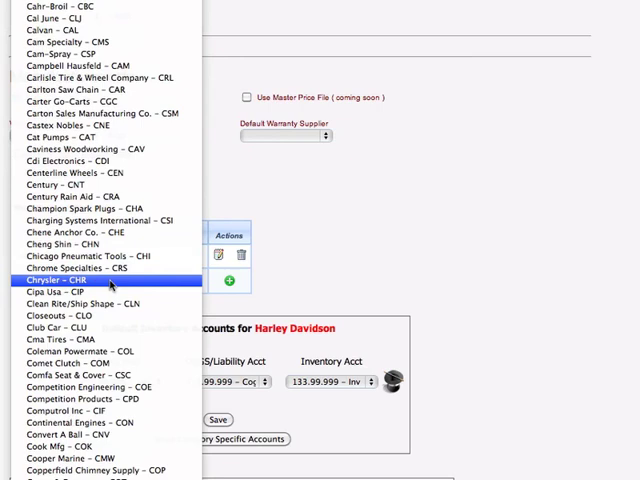
pyautogui.scroll(-3)
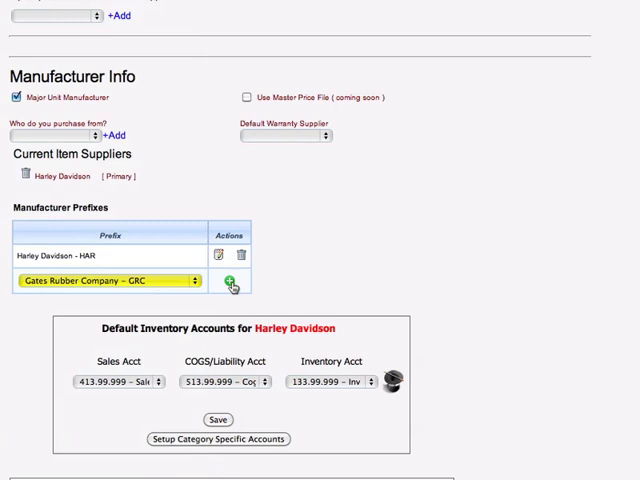
pyautogui.moveTo(282, 276)
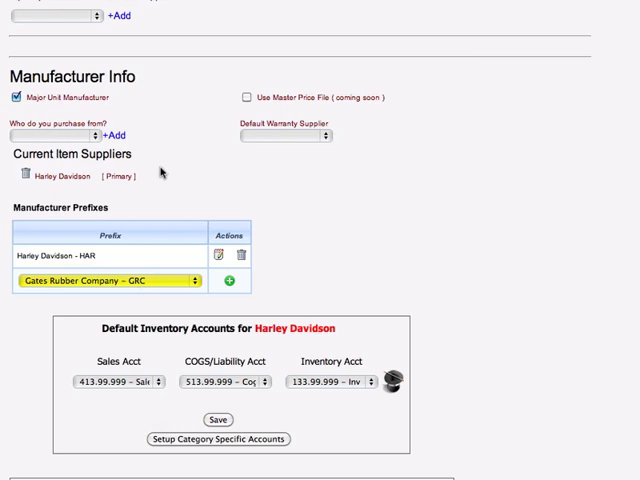
pyautogui.moveTo(96, 176)
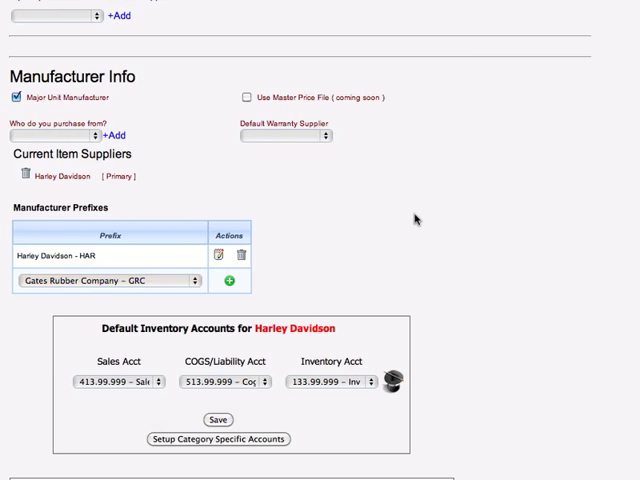
pyautogui.moveTo(548, 184)
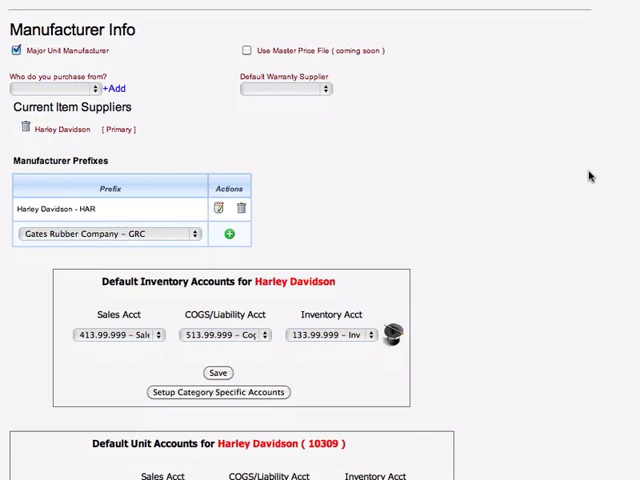
pyautogui.scroll(-3)
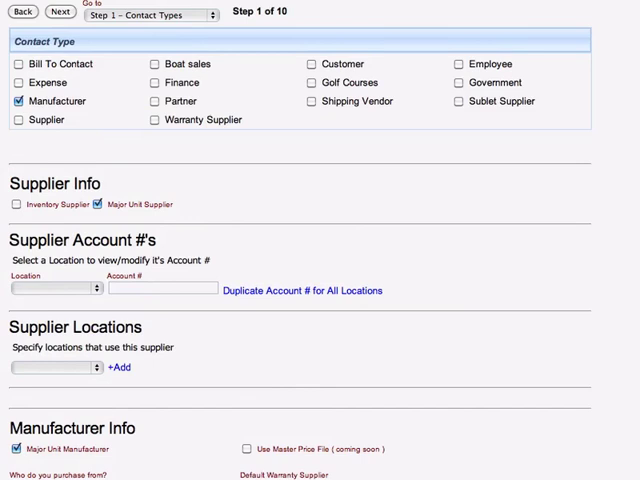
pyautogui.scroll(-3)
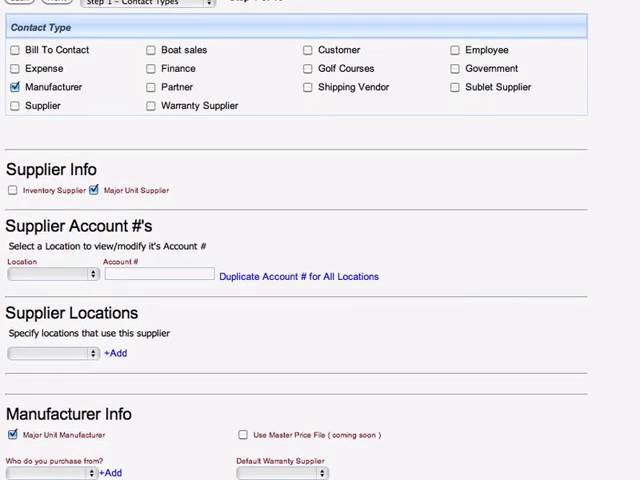